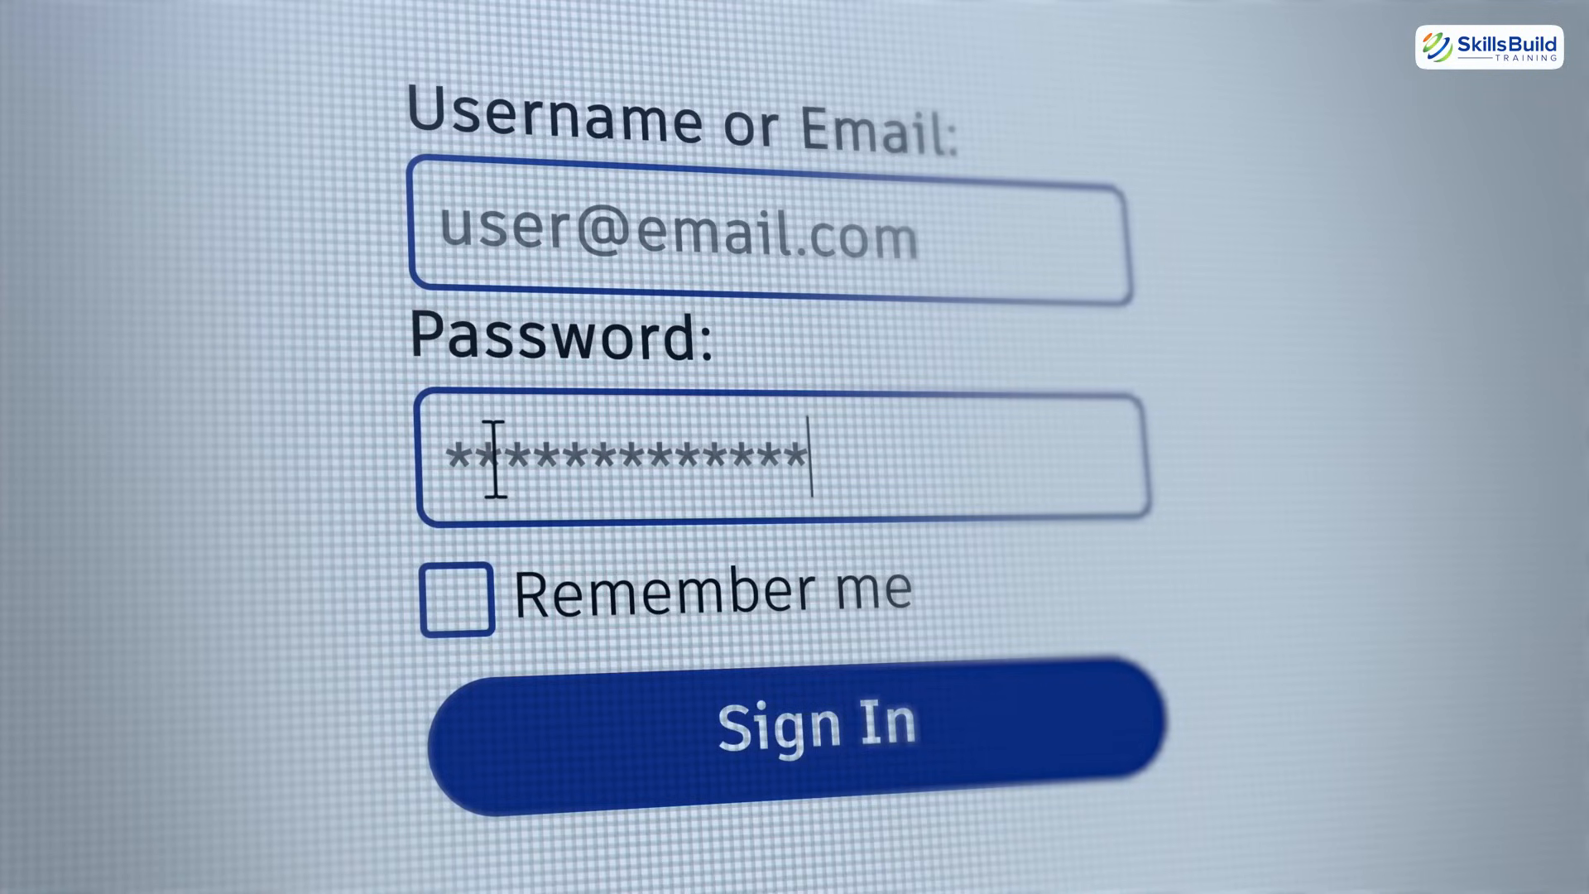
pyautogui.click(457, 596)
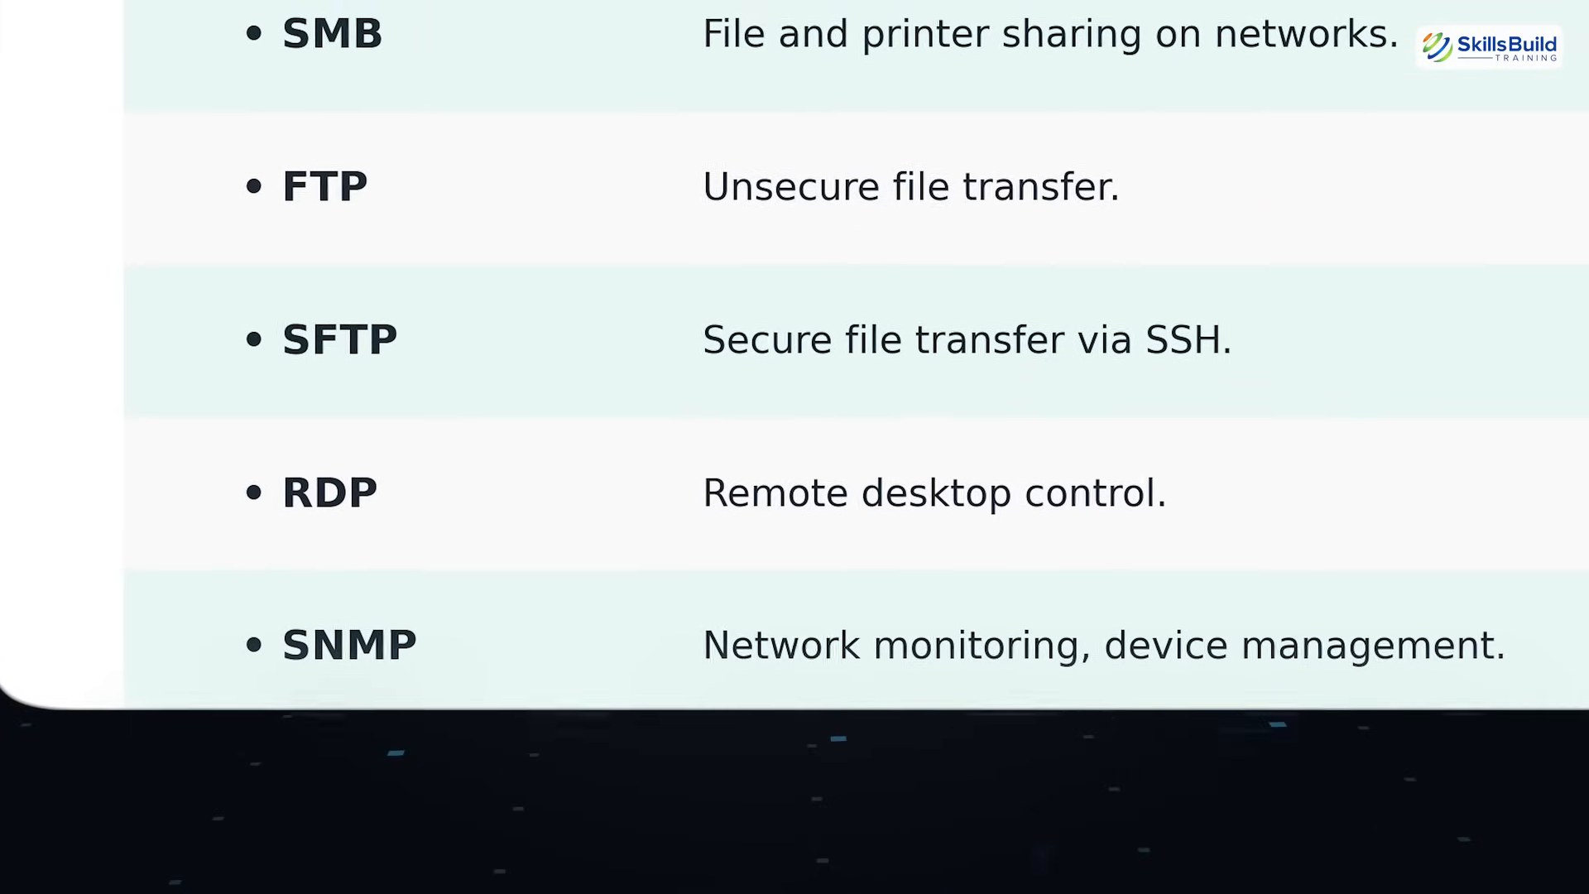
pyautogui.scroll(3)
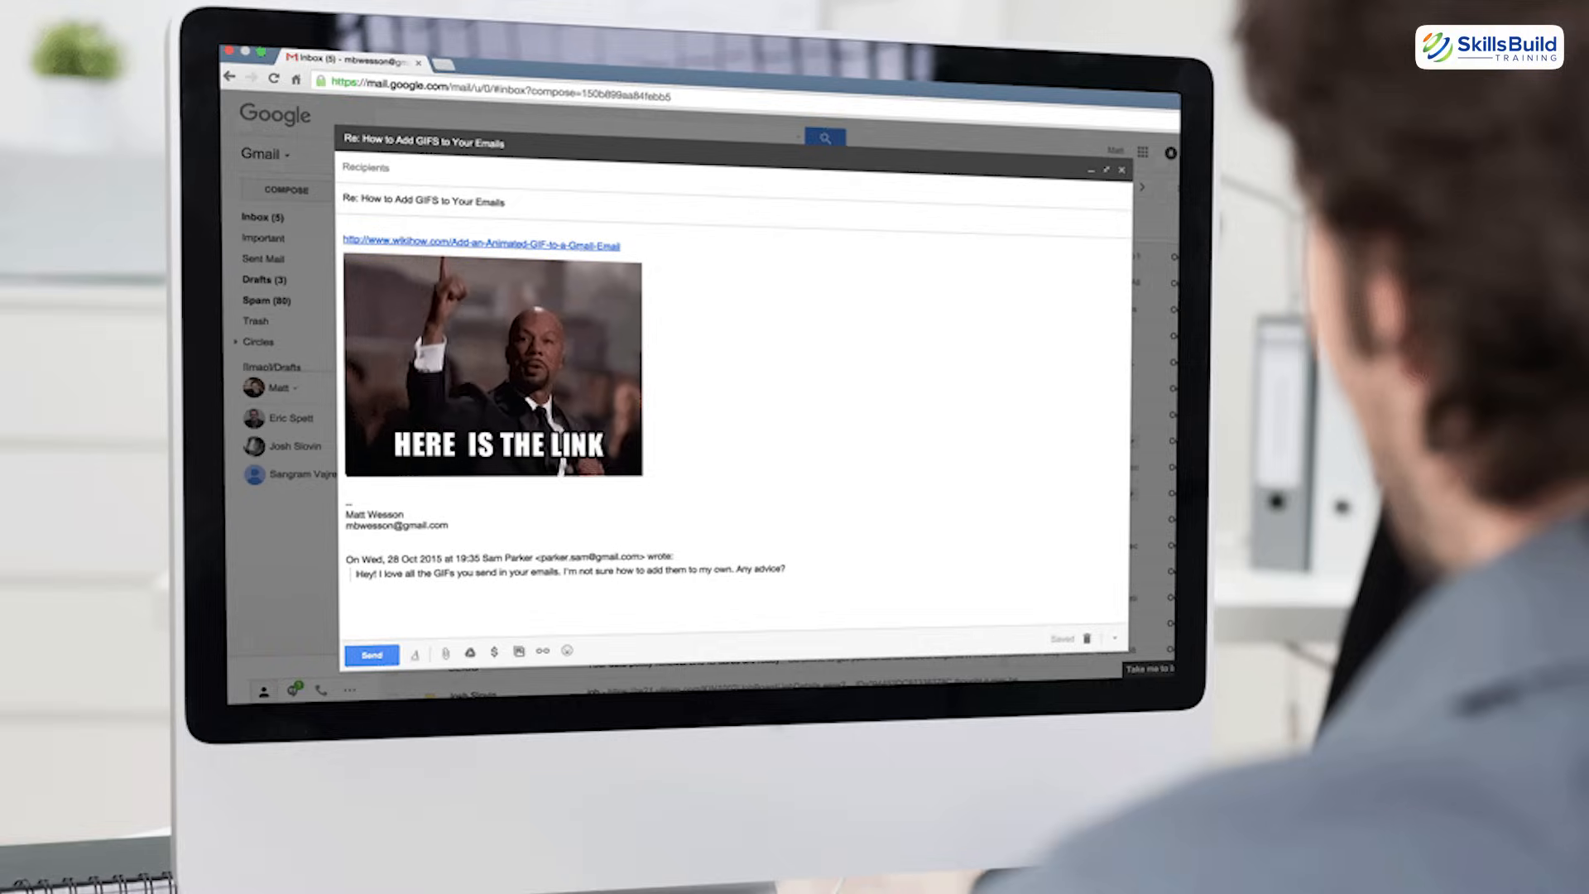
pyautogui.click(370, 653)
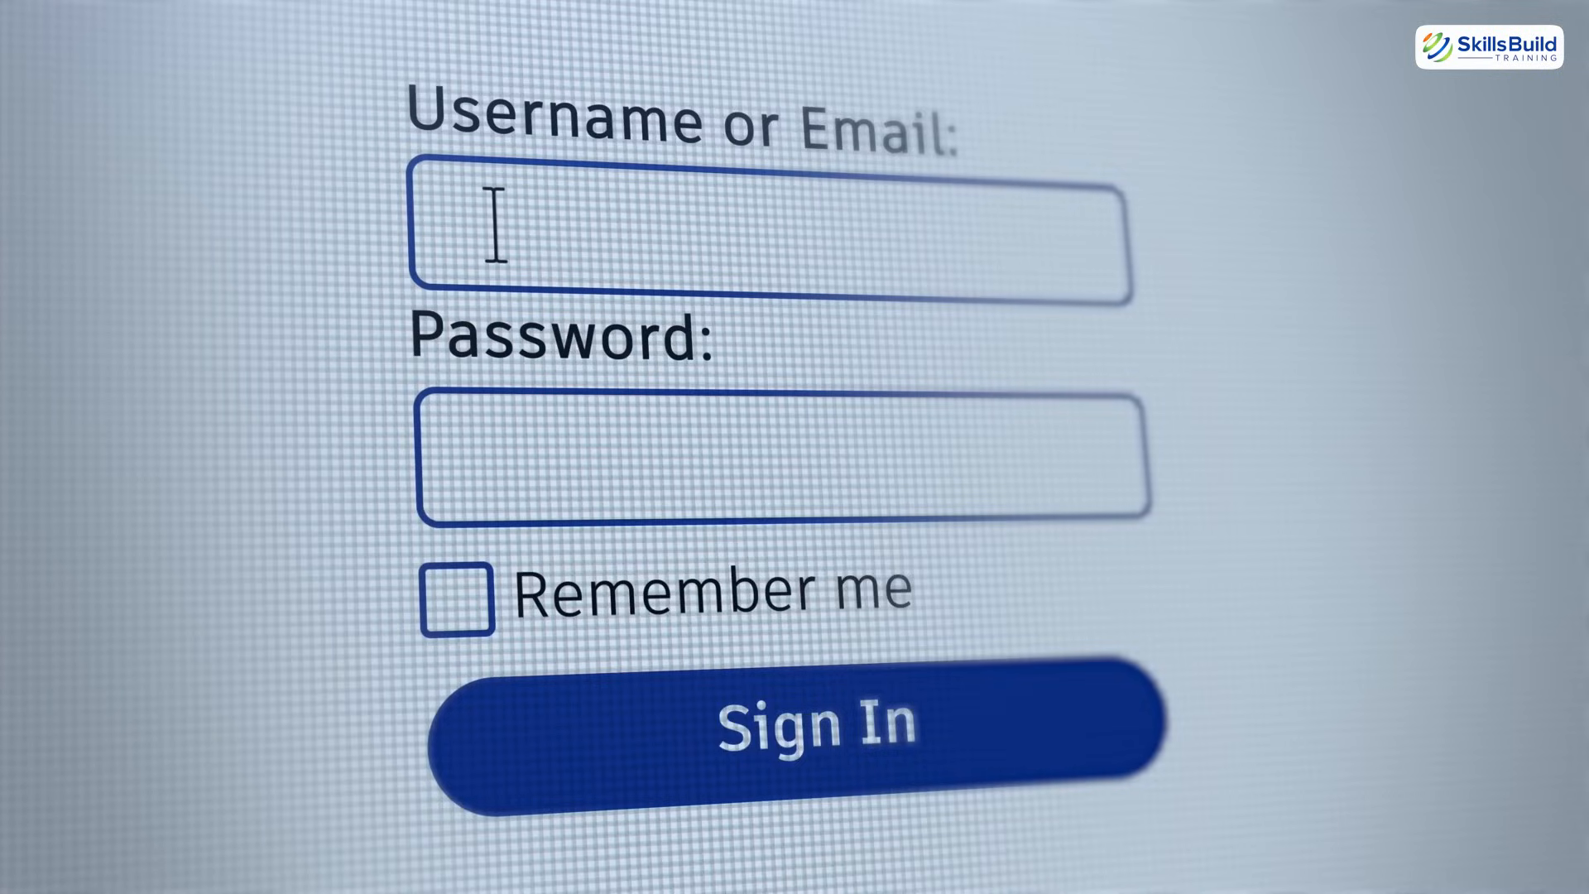
pyautogui.write('user@email.com')
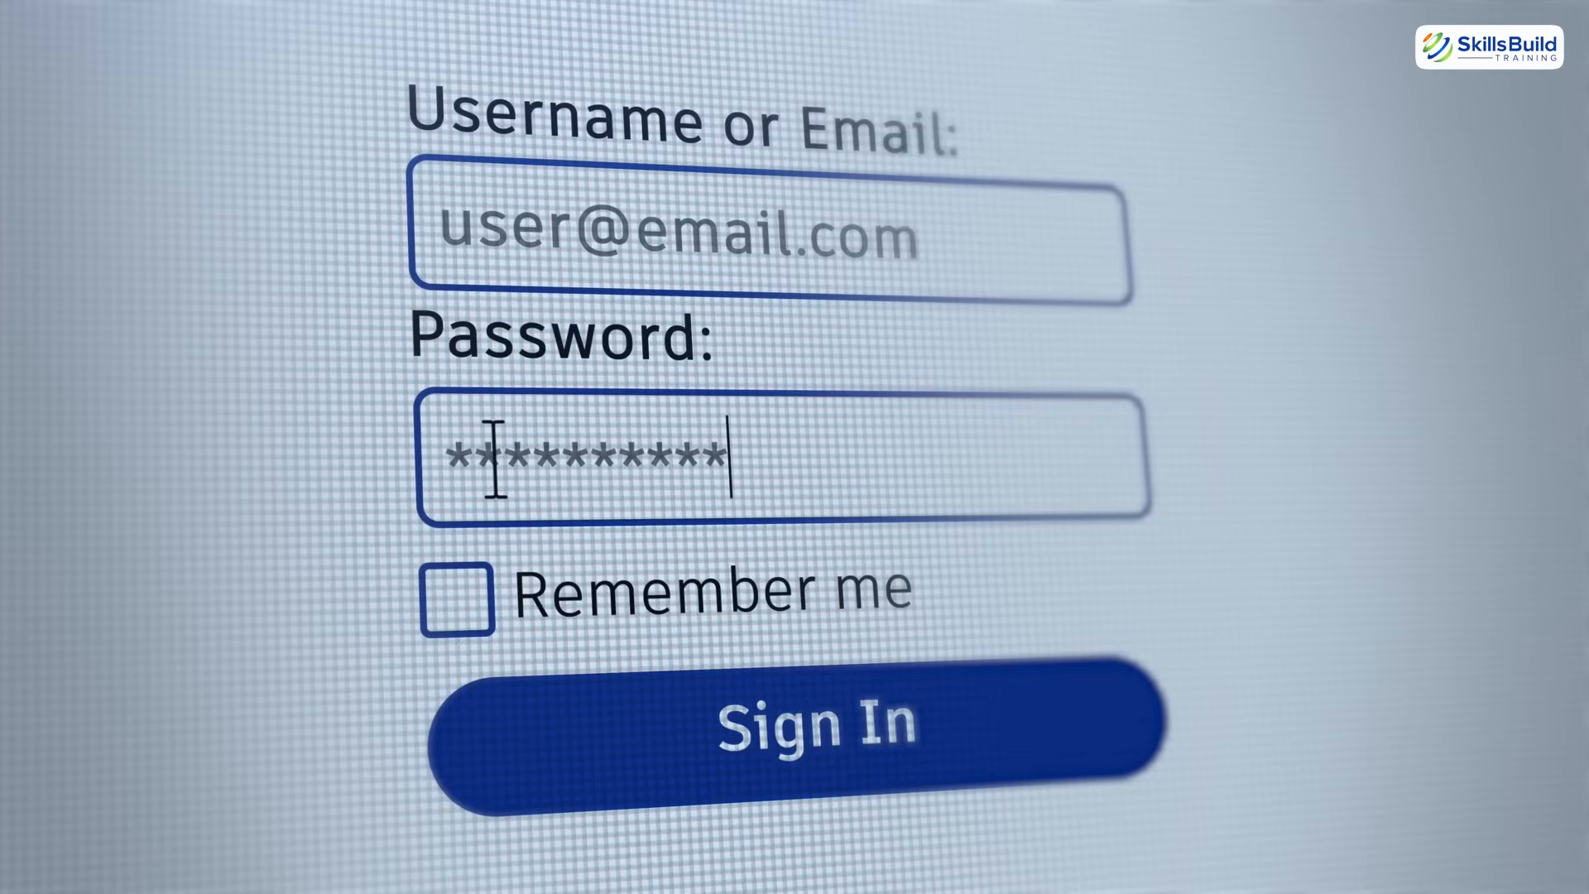
pyautogui.click(461, 596)
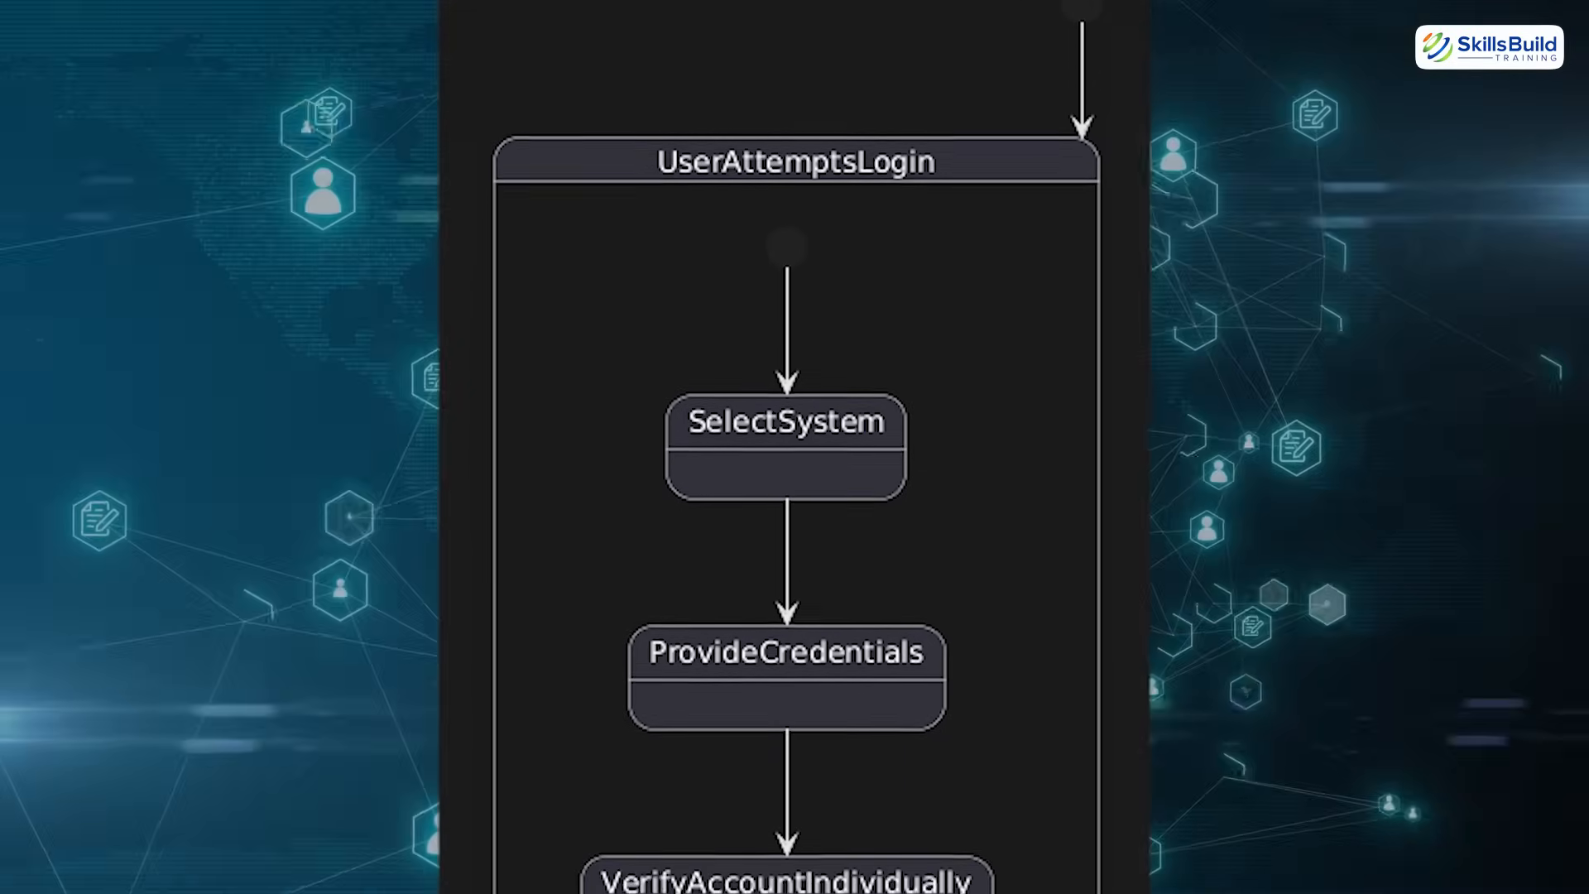
pyautogui.scroll(-3)
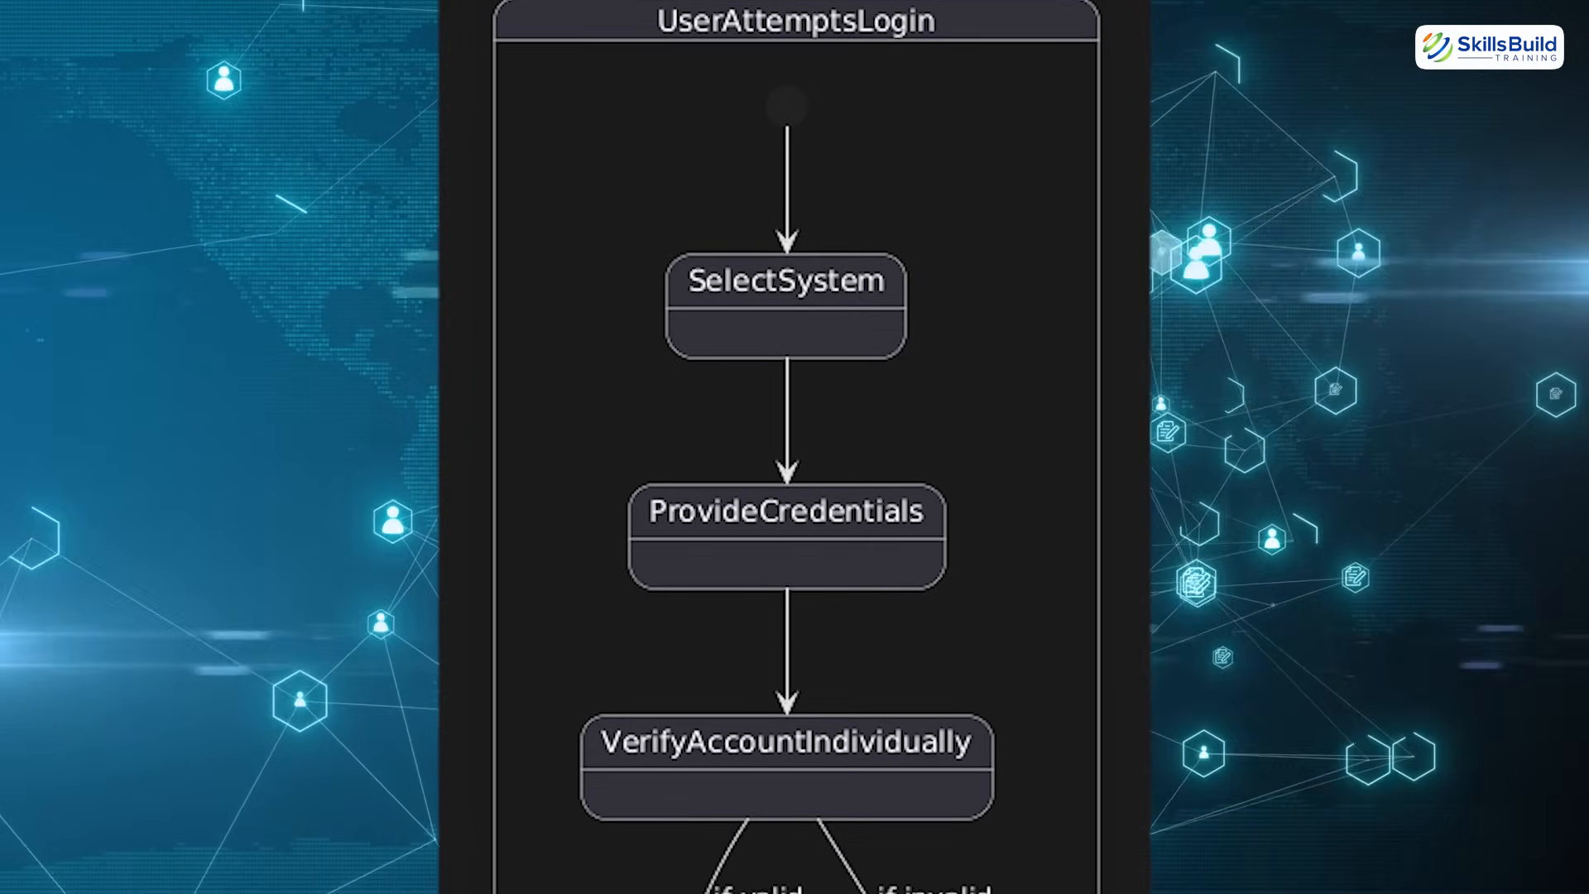
pyautogui.scroll(-3)
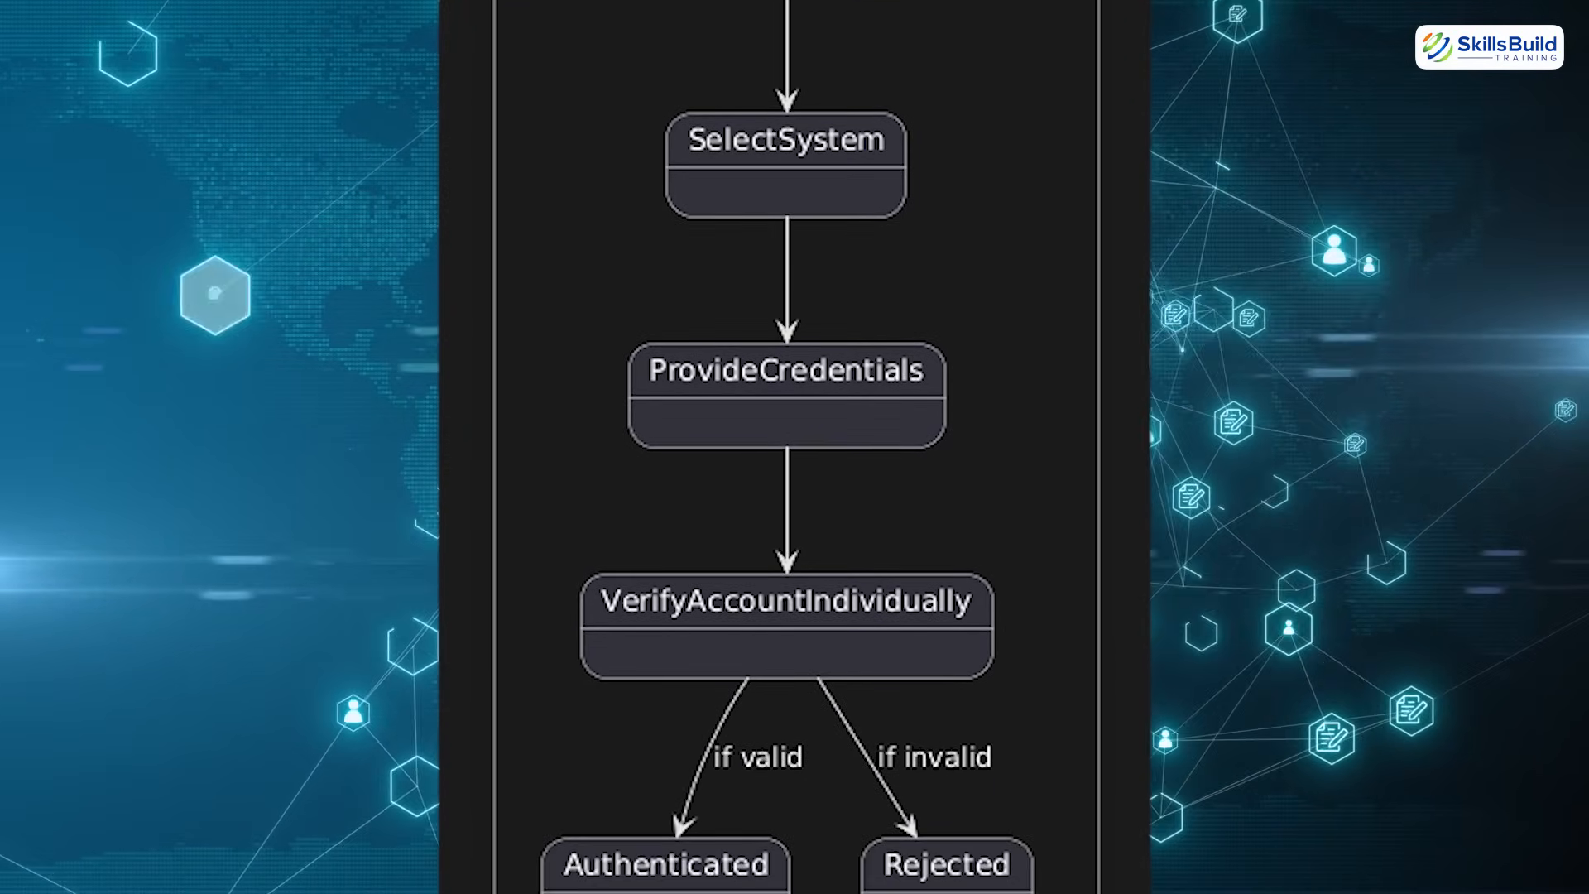